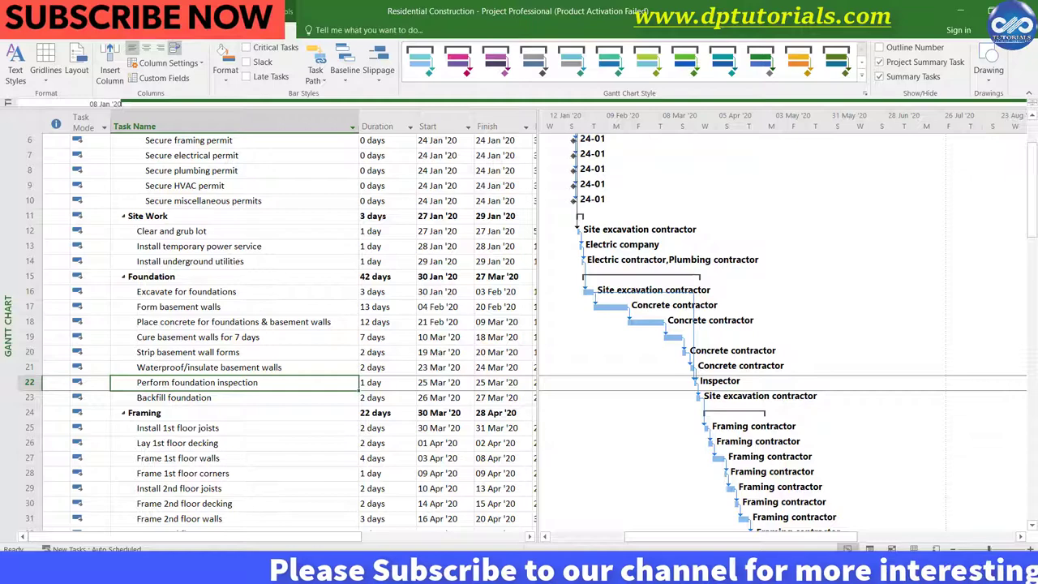
Step: Show the Task ribbon and scroll through the residential construction schedule
left_click(55, 29)
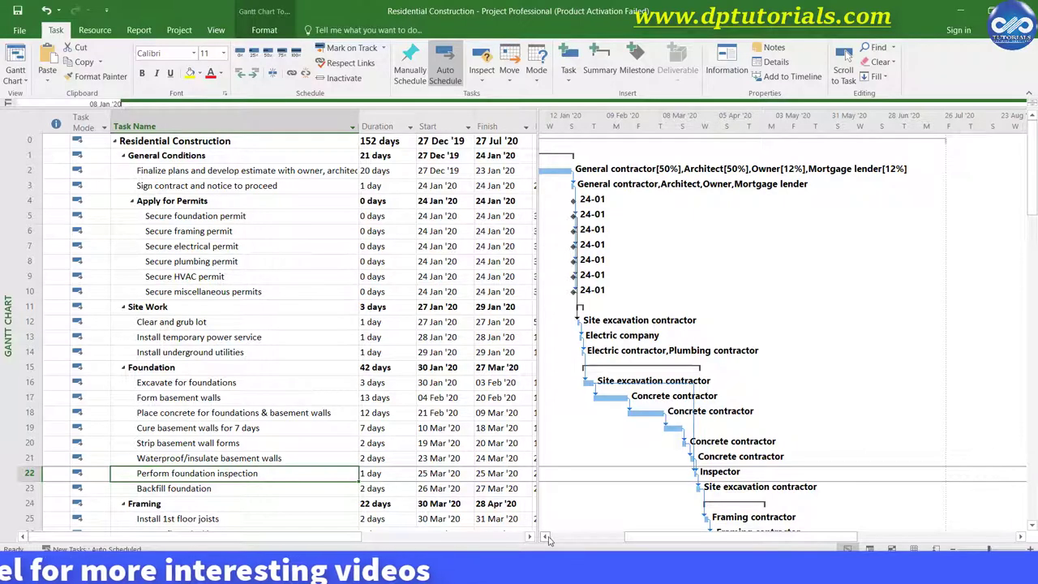
scroll("down", 3)
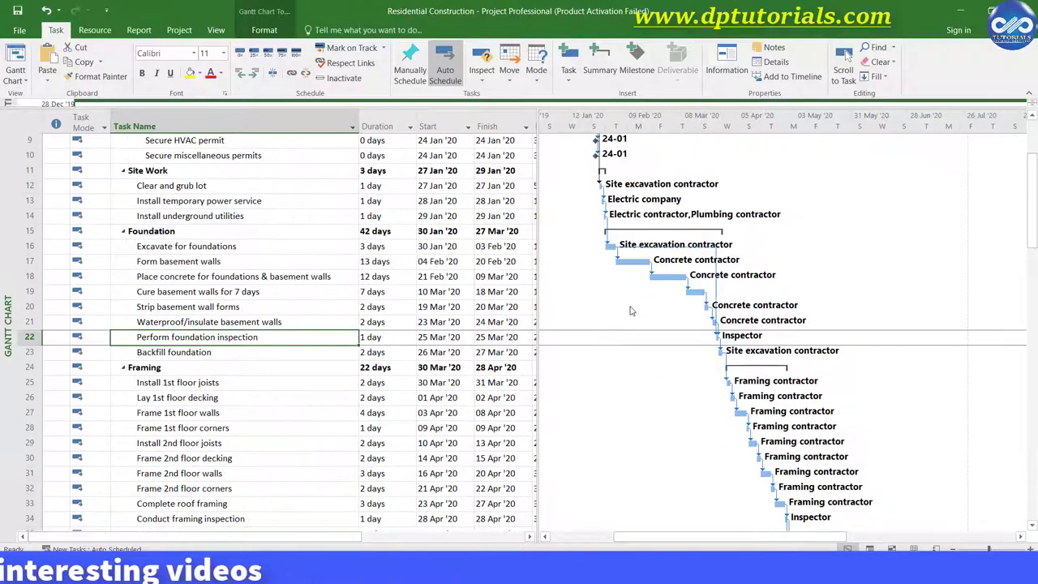
scroll("down", 3)
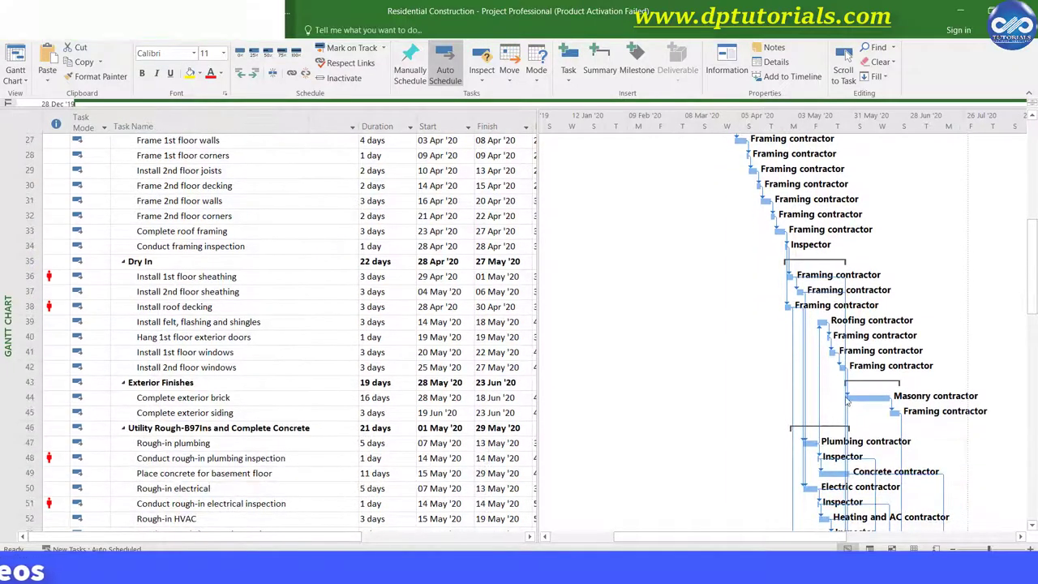
scroll("down", 3)
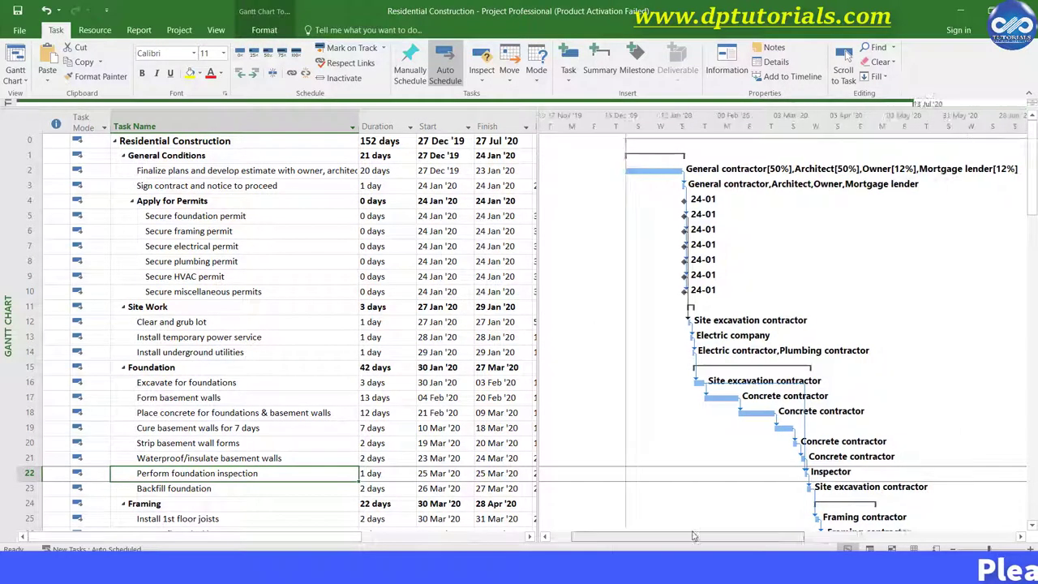
scroll("right", 3)
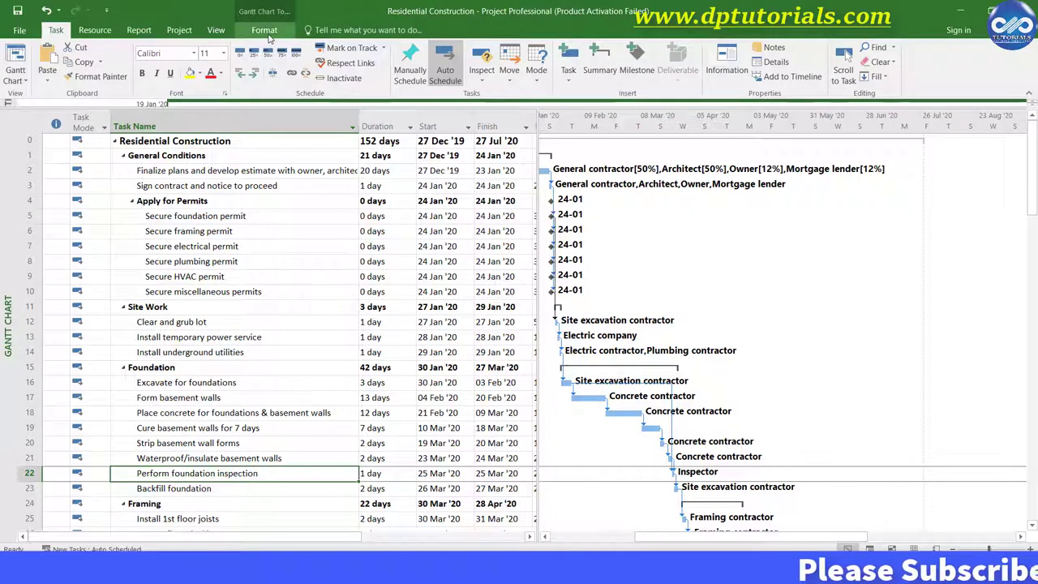
Step: Reach the Gantt bar Layout settings from the Format ribbon and target the bar height
left_click(265, 29)
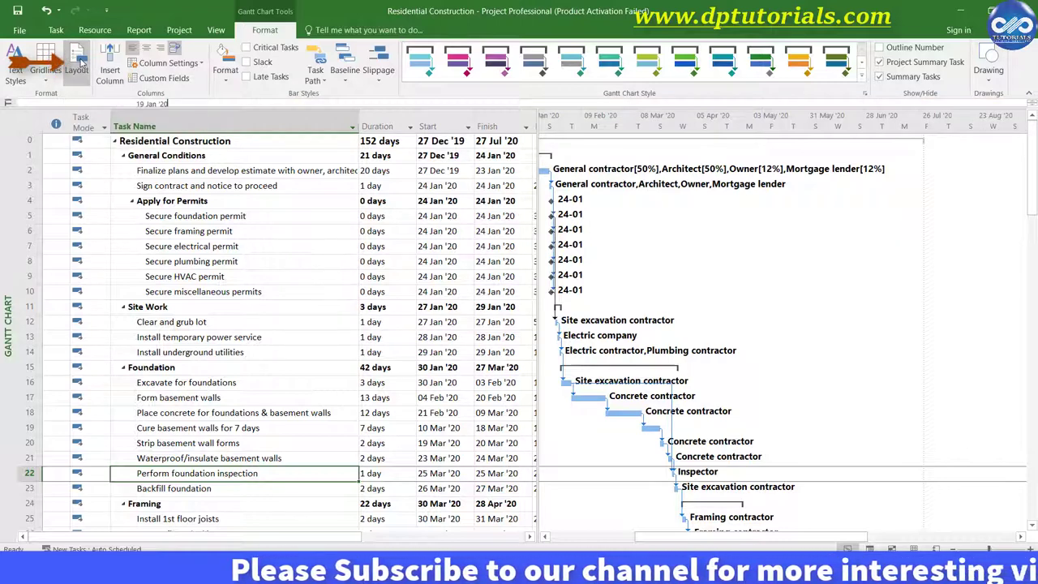
left_click(75, 59)
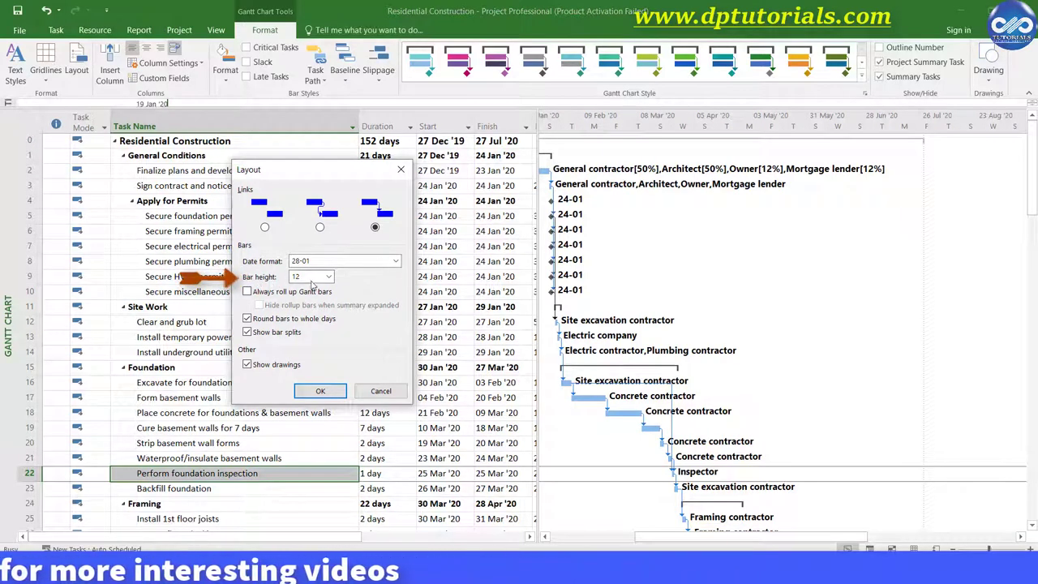
left_click(327, 276)
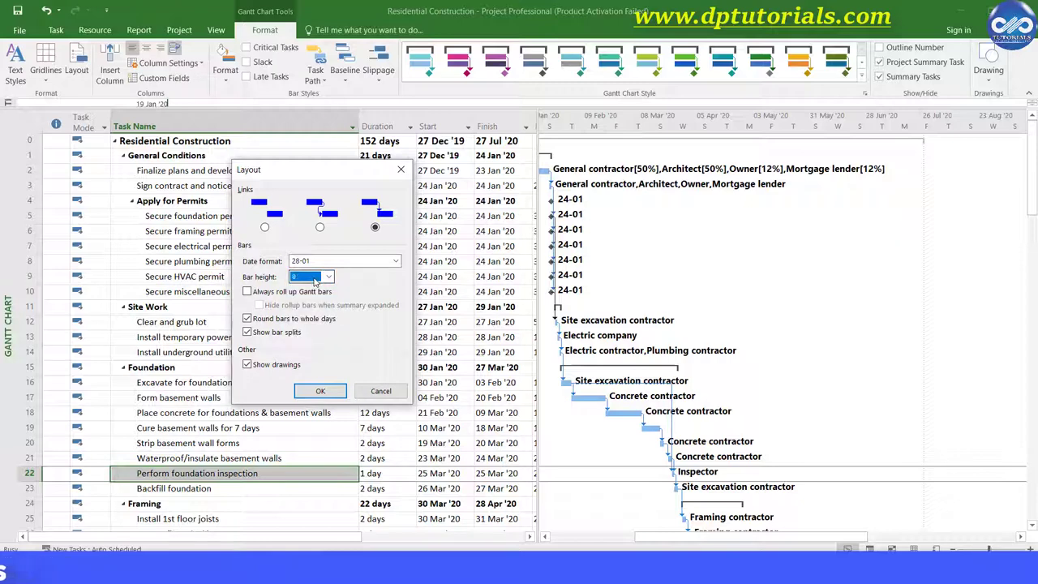
Step: Choose a larger value from the Bar height list
left_click(328, 276)
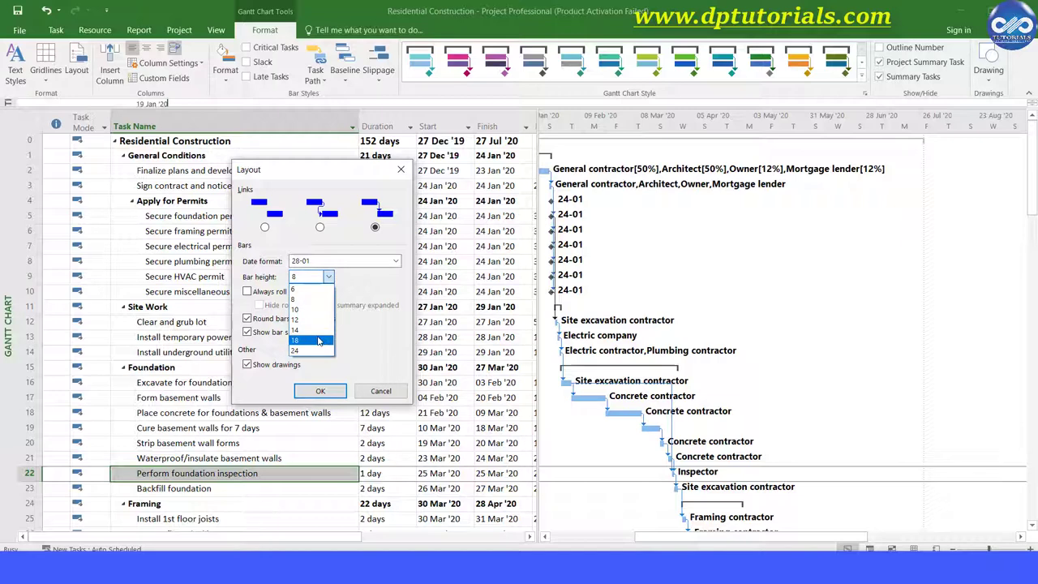
left_click(295, 338)
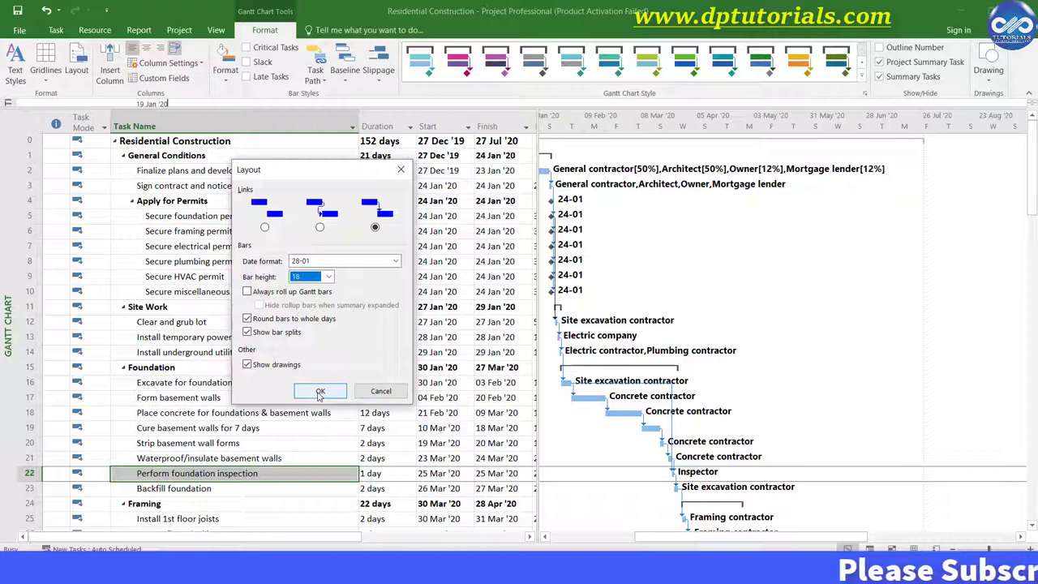
Step: Confirm the Layout dialog so task bars redraw taller throughout the schedule
left_click(320, 390)
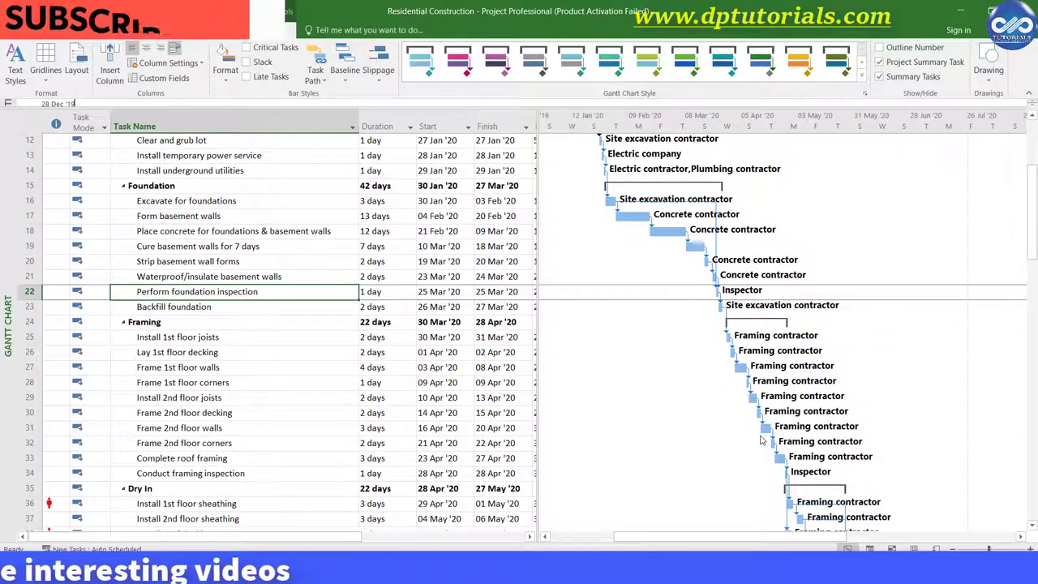
scroll("down", 3)
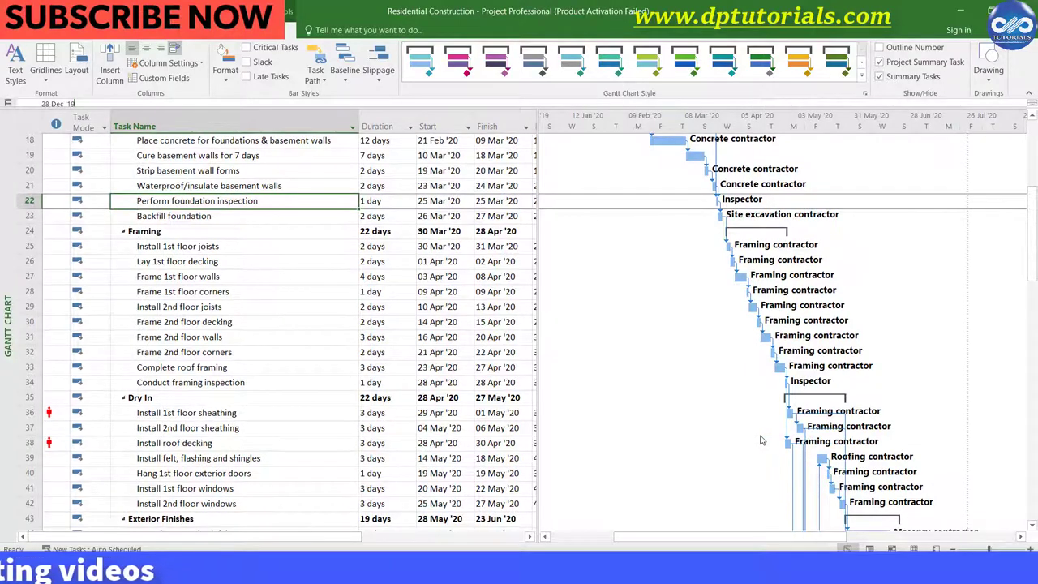